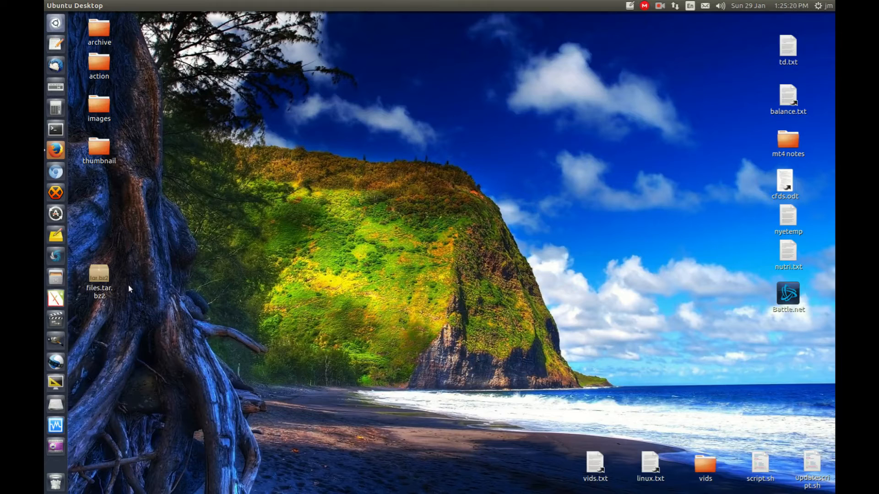
# Step: Drag files.tar.bz2 to the top centre of the desktop, then open a terminal
pyautogui.click(99, 281)
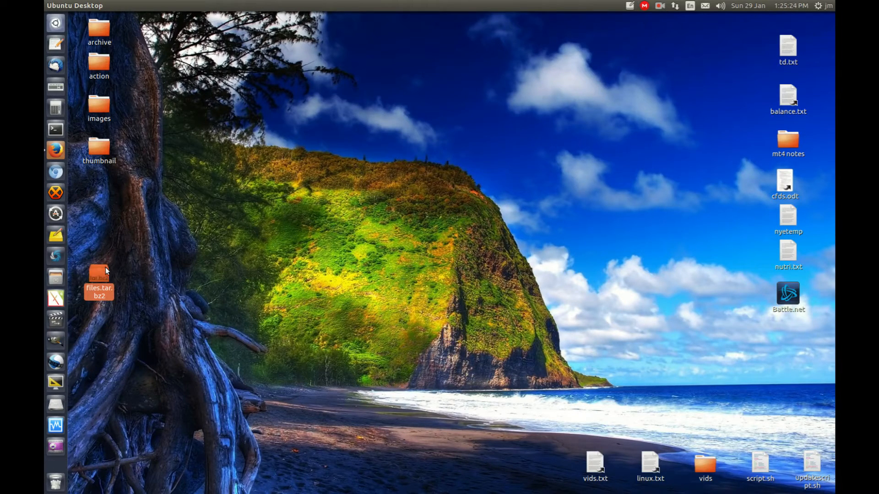
pyautogui.moveTo(99, 282); pyautogui.dragTo(402, 110)
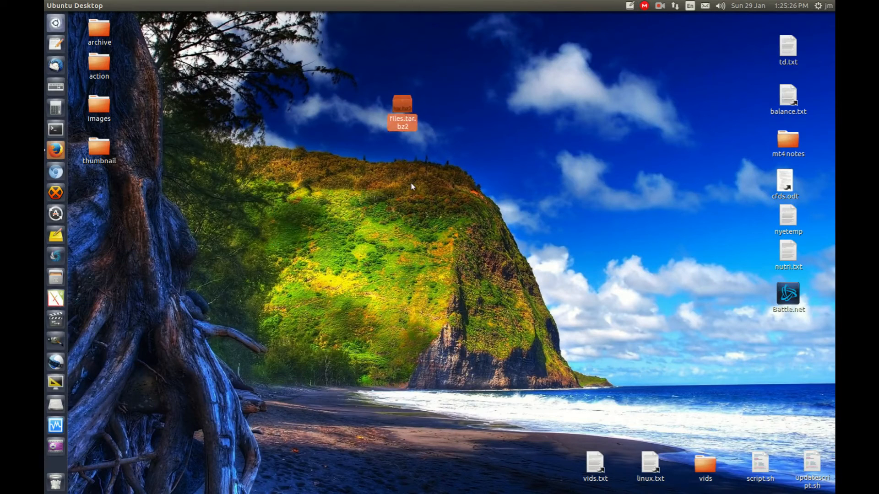
pyautogui.click(55, 129)
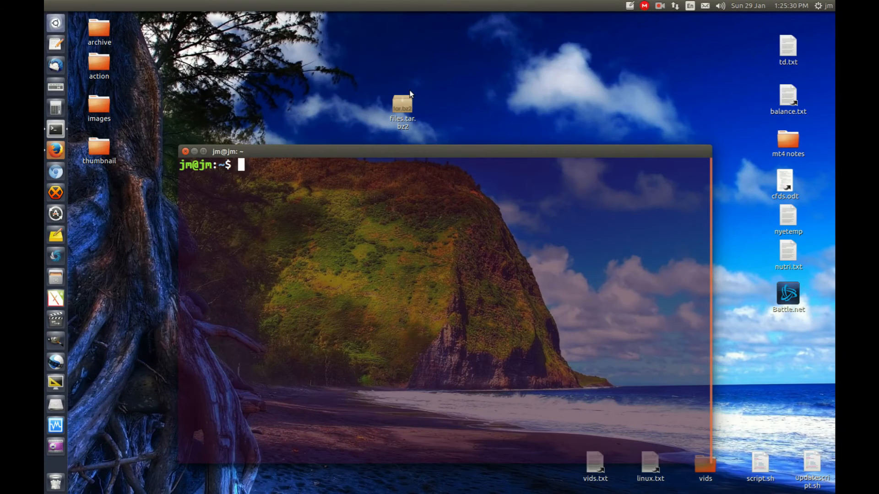
# Step: Change into ~/Desktop/ and begin typing a tar command
pyautogui.write('cd ~/Desktop/')
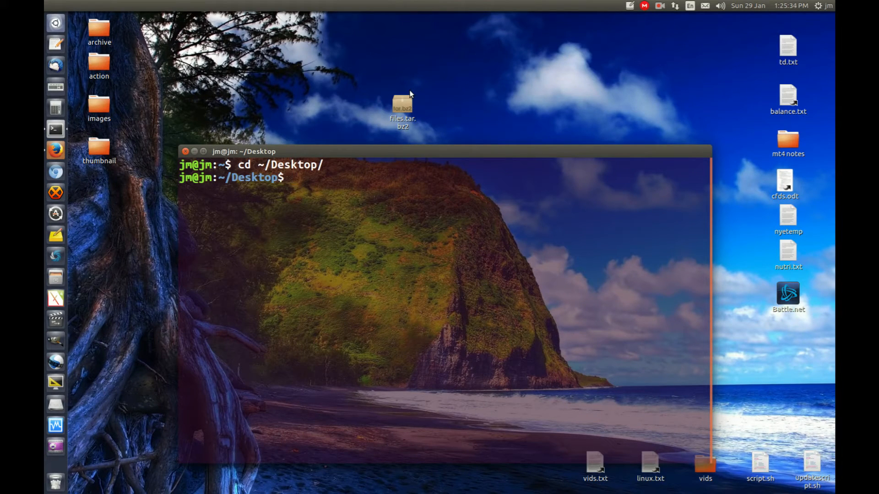
pyautogui.write('tar -')
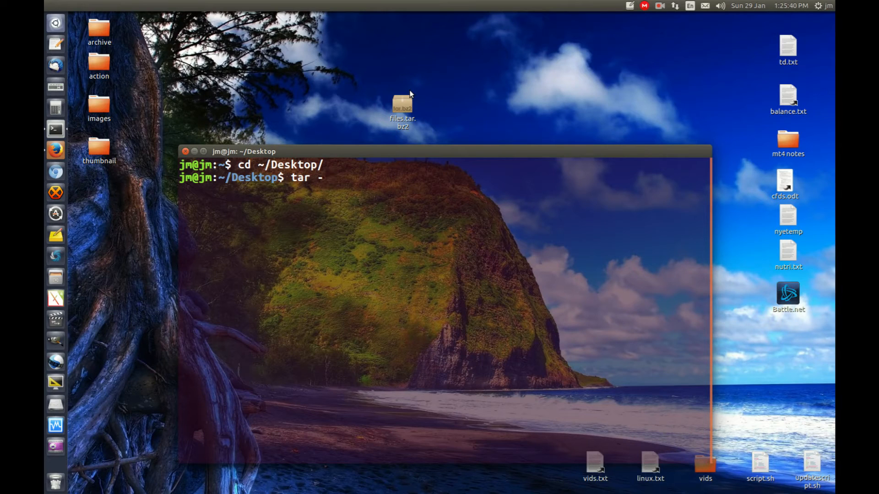
# Step: Complete the command as tar -xjvf files.tar.bz2 at the prompt, not yet run
pyautogui.write('x')
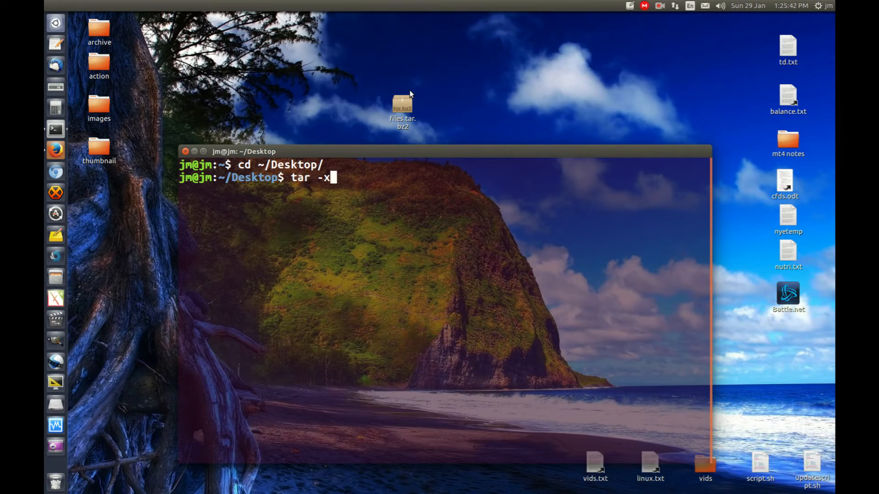
pyautogui.write('j')
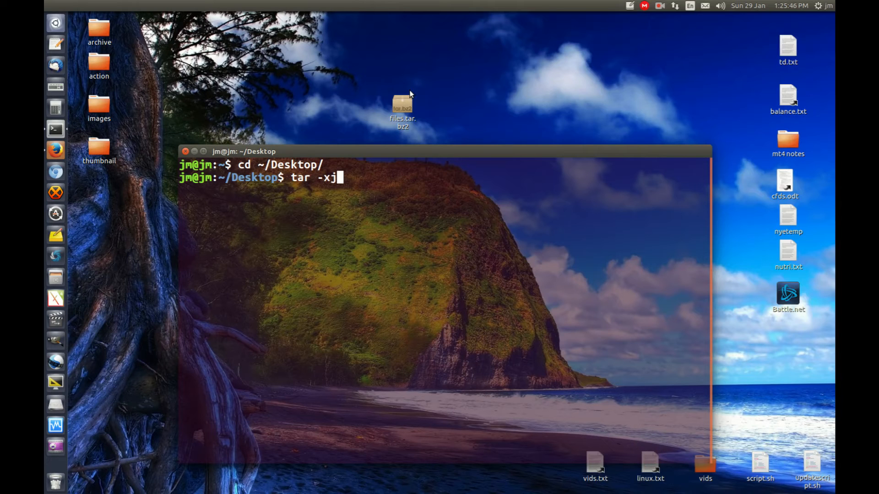
pyautogui.write('v')
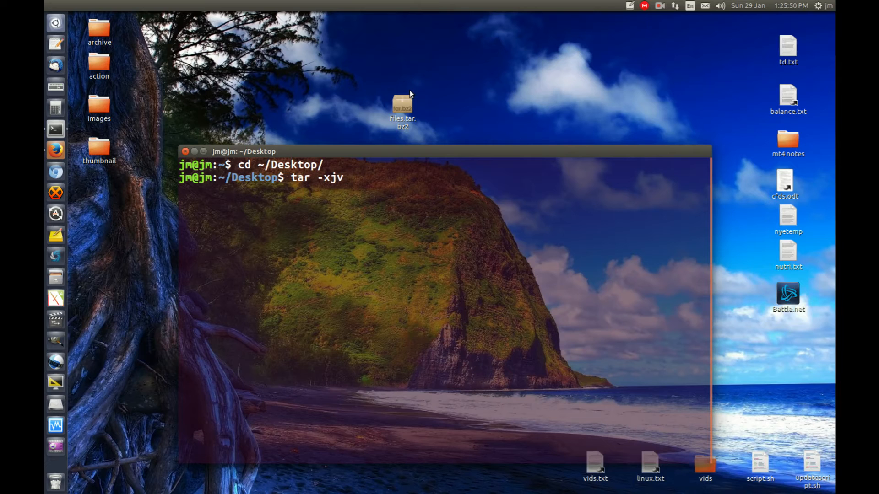
pyautogui.write('f')
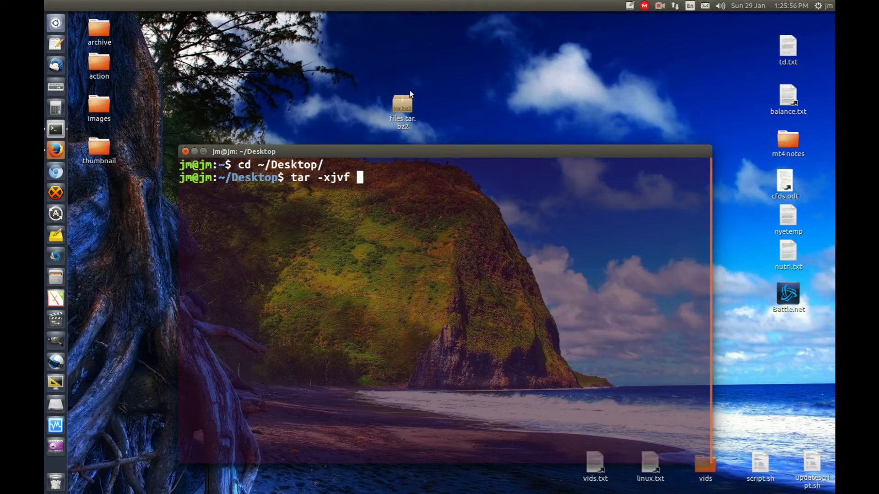
pyautogui.write('files.tar.bz2 file')
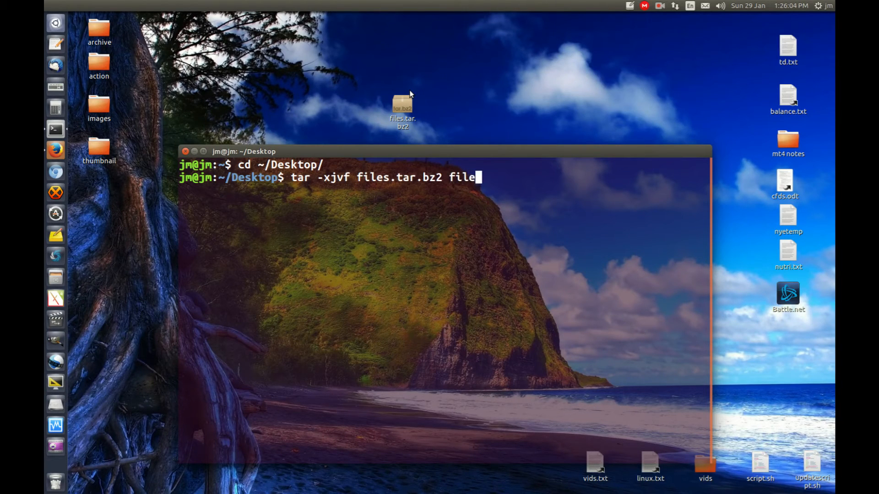
pyautogui.write('s')
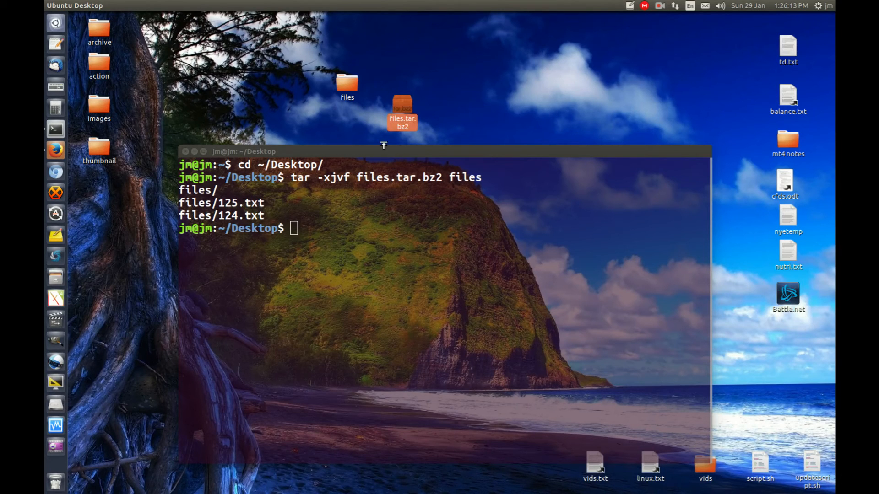
pyautogui.moveTo(410, 135)
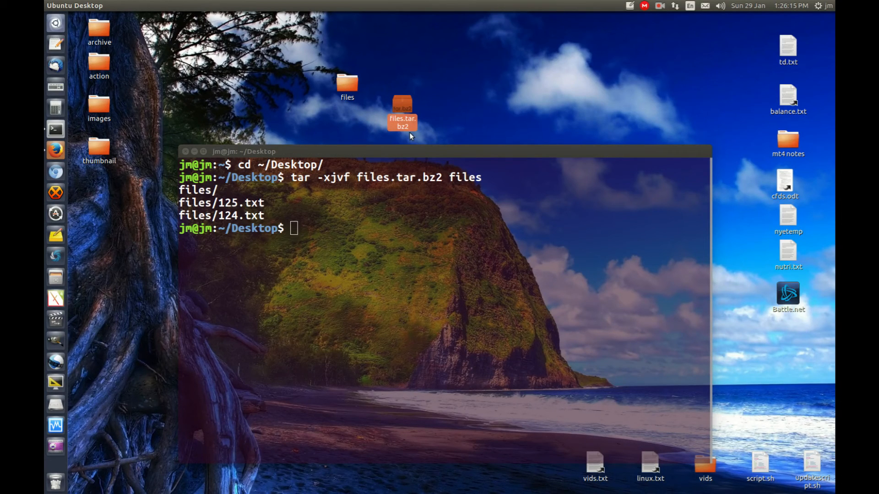
pyautogui.moveTo(324, 96)
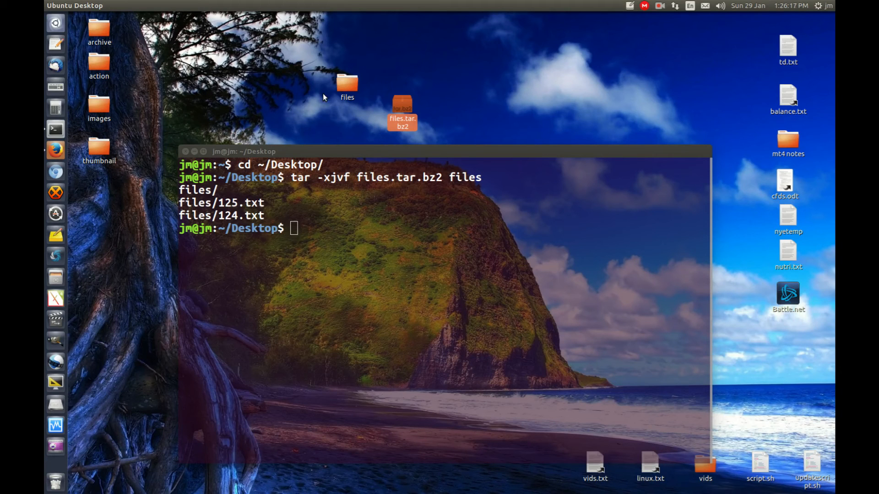
# Step: Select the newly extracted 'files' folder on the desktop
pyautogui.click(347, 84)
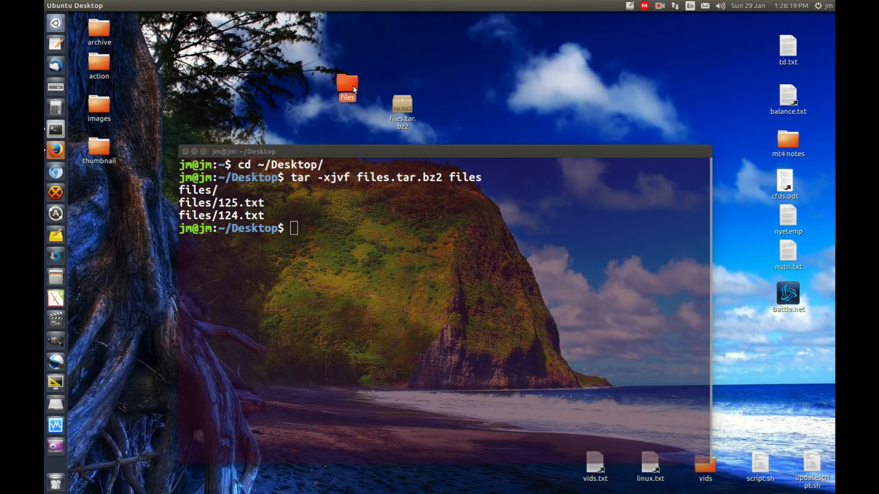